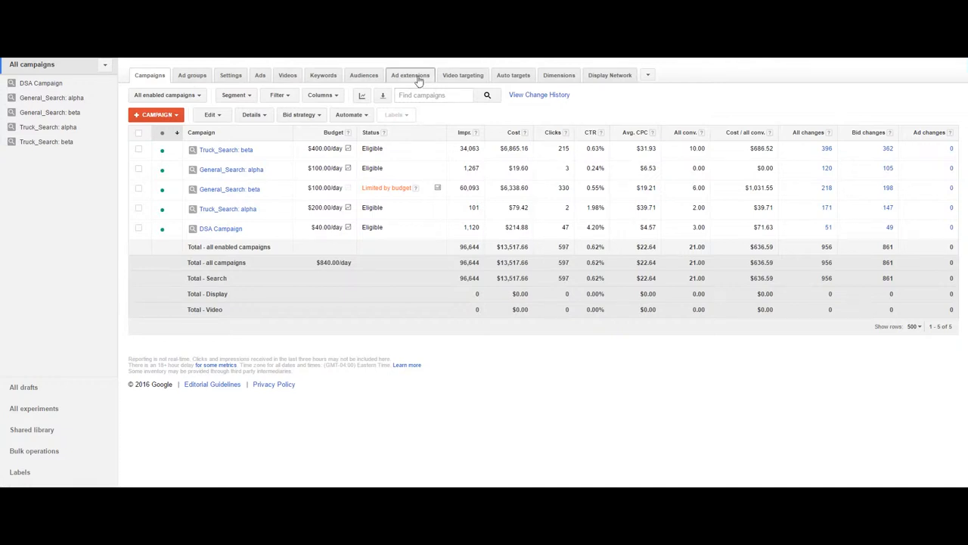
# Show the structured snippet extensions report under Ad extensions
pyautogui.click(415, 75)
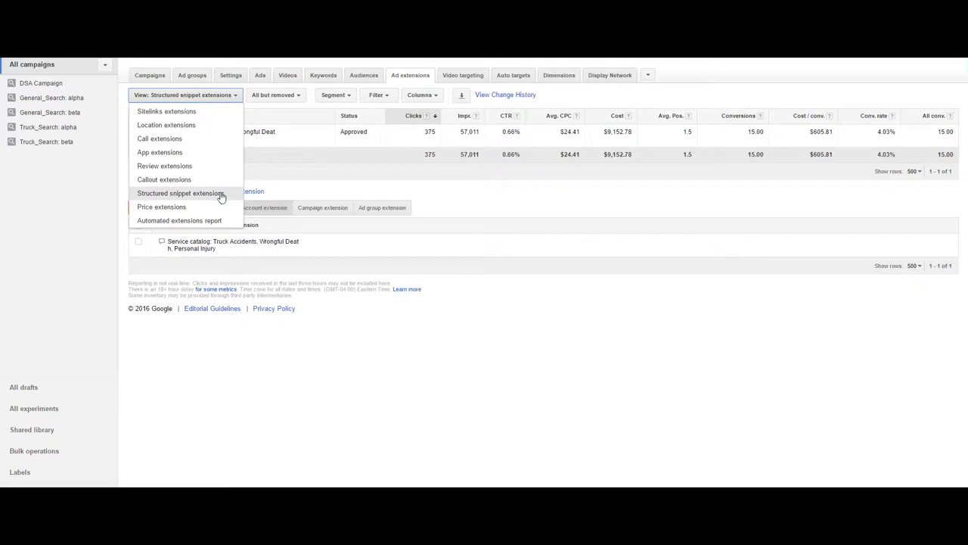
pyautogui.click(180, 193)
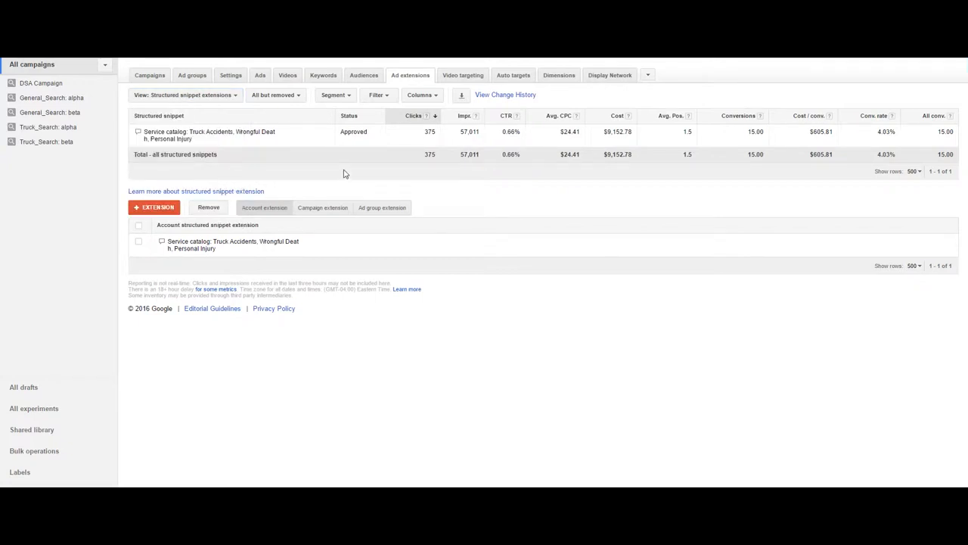
pyautogui.moveTo(296, 193)
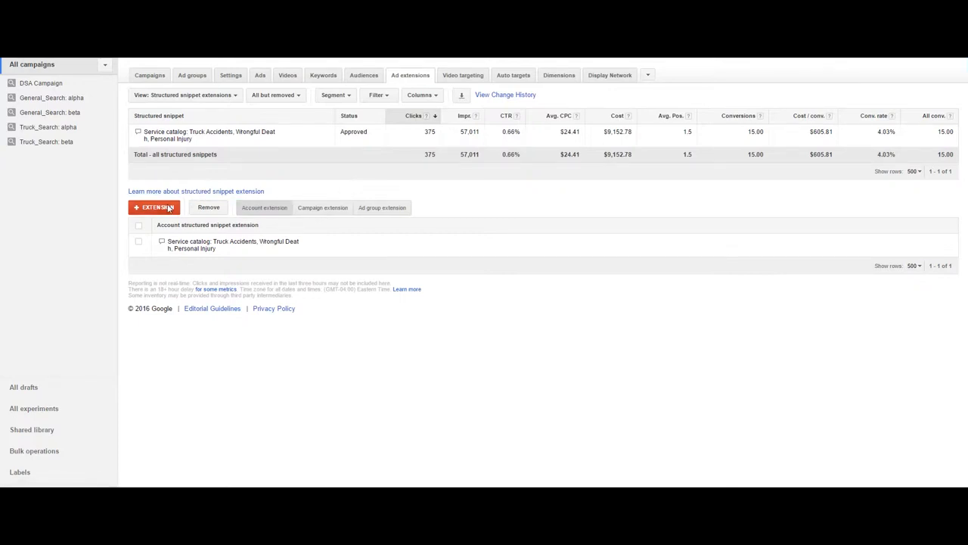
# Start a new account-level structured snippet and browse the header type list
pyautogui.click(155, 207)
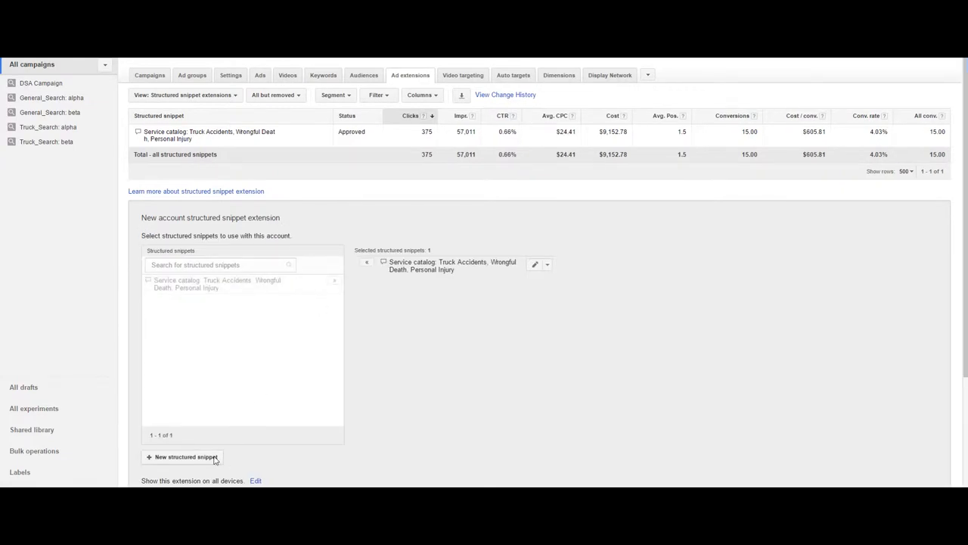
pyautogui.click(182, 457)
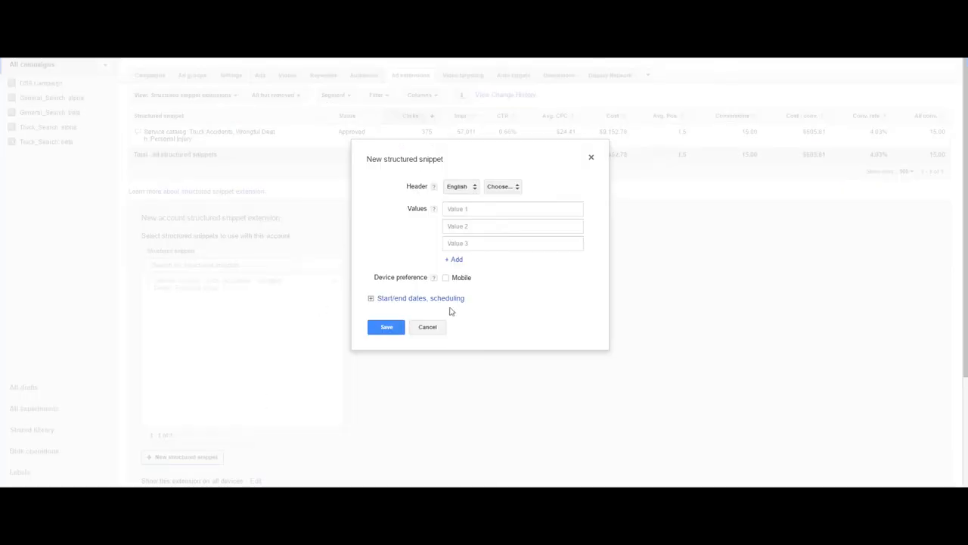
pyautogui.click(503, 186)
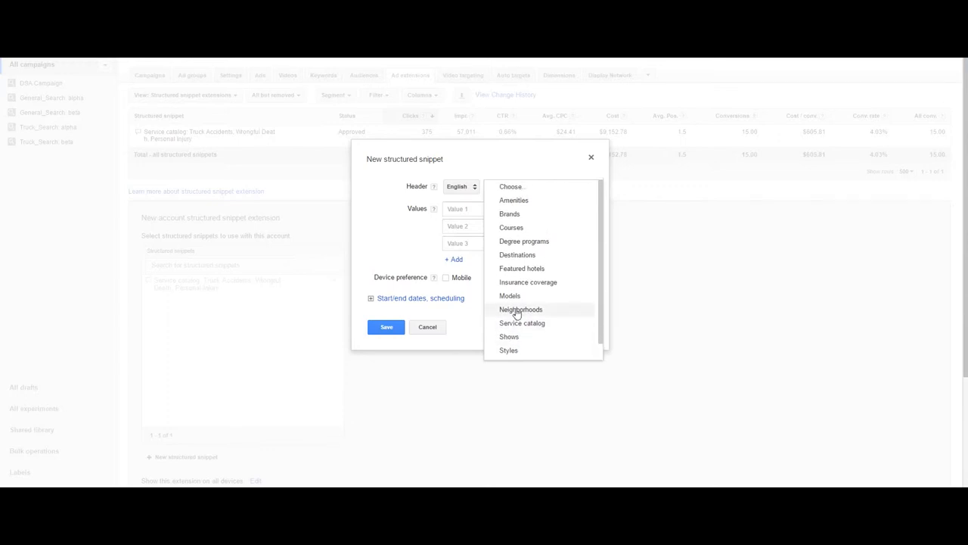
pyautogui.scroll(-3)
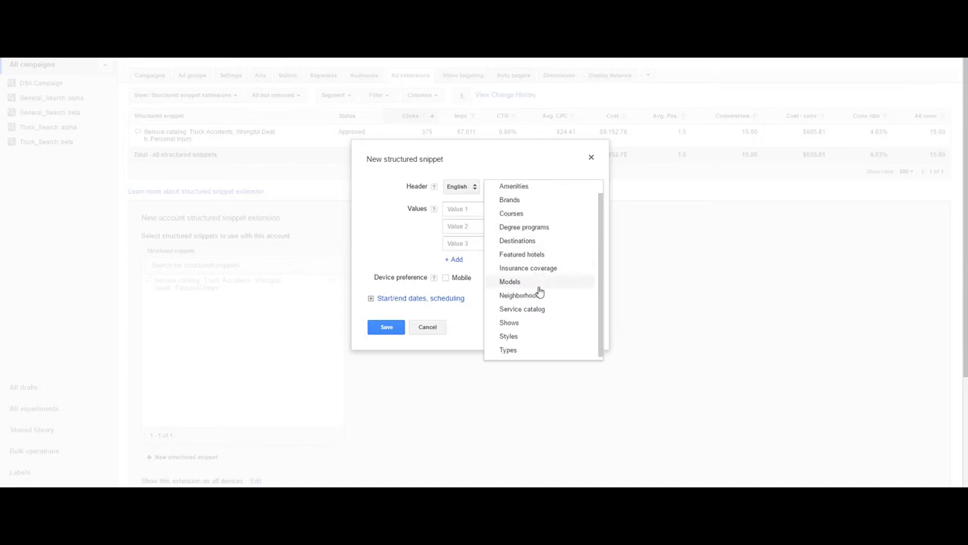
pyautogui.moveTo(526, 357)
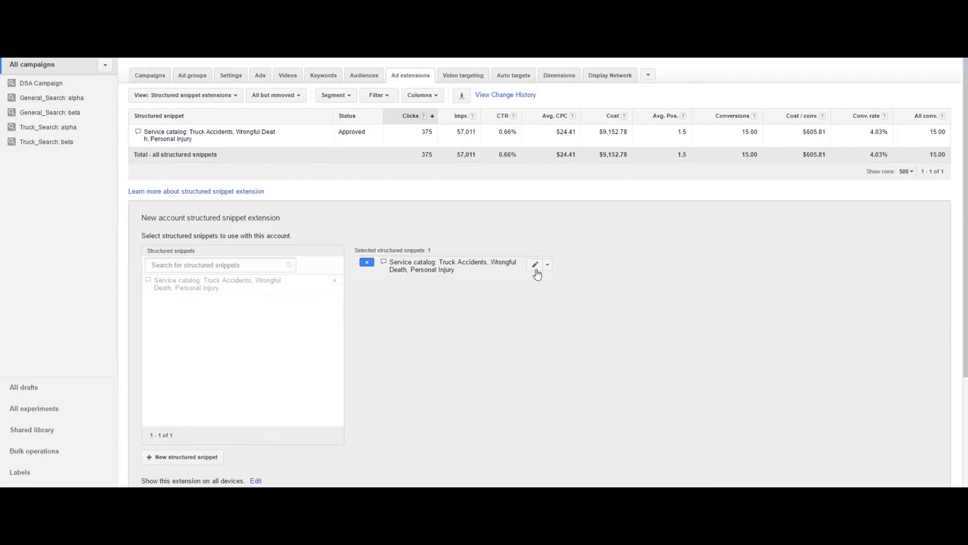
# Save the Service catalog snippet (Truck Accidents, Wrongful Death, Personal Injury) as the account extension
pyautogui.click(533, 265)
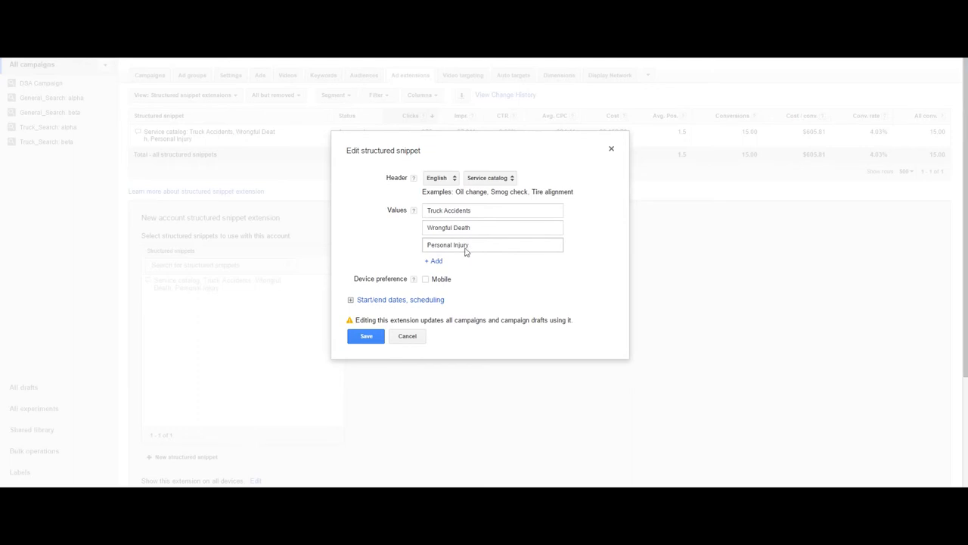
pyautogui.moveTo(376, 336)
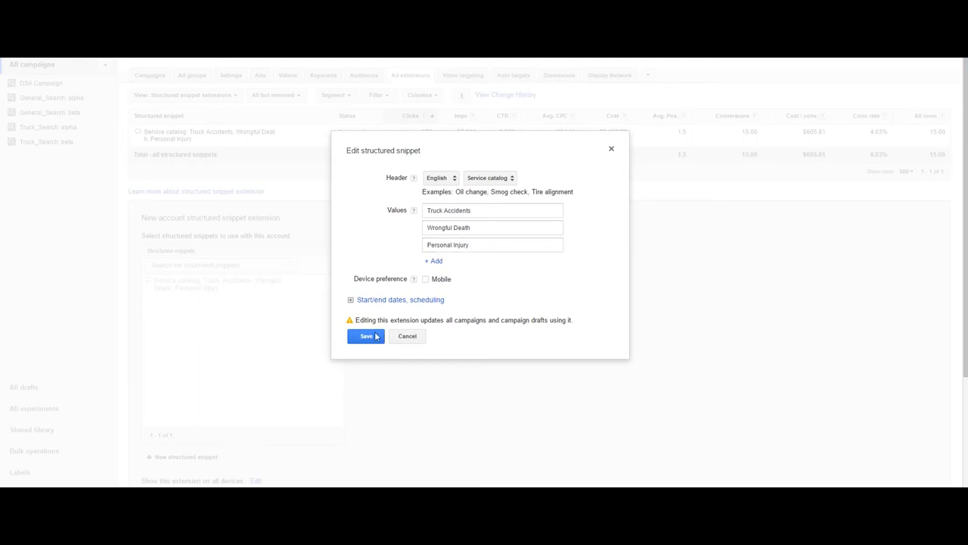
pyautogui.click(366, 336)
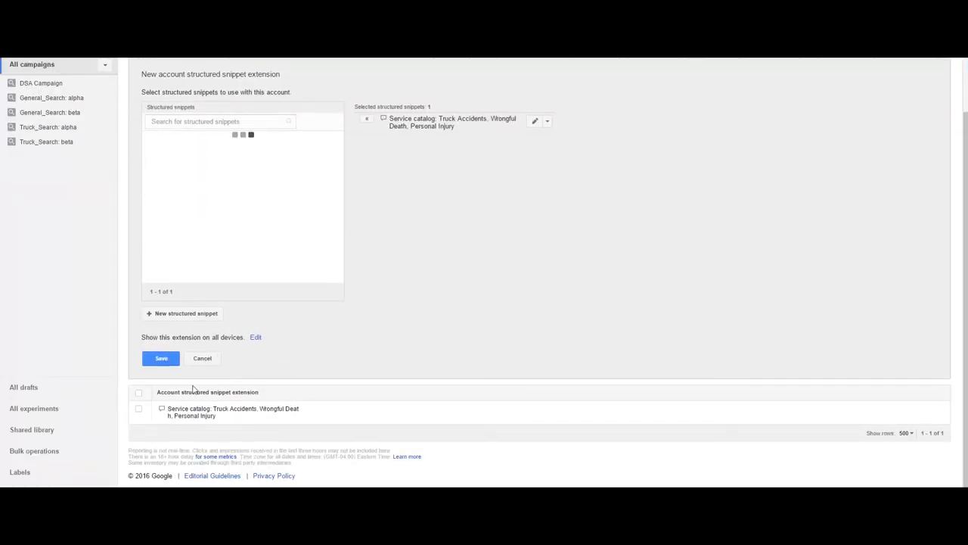
pyautogui.click(160, 358)
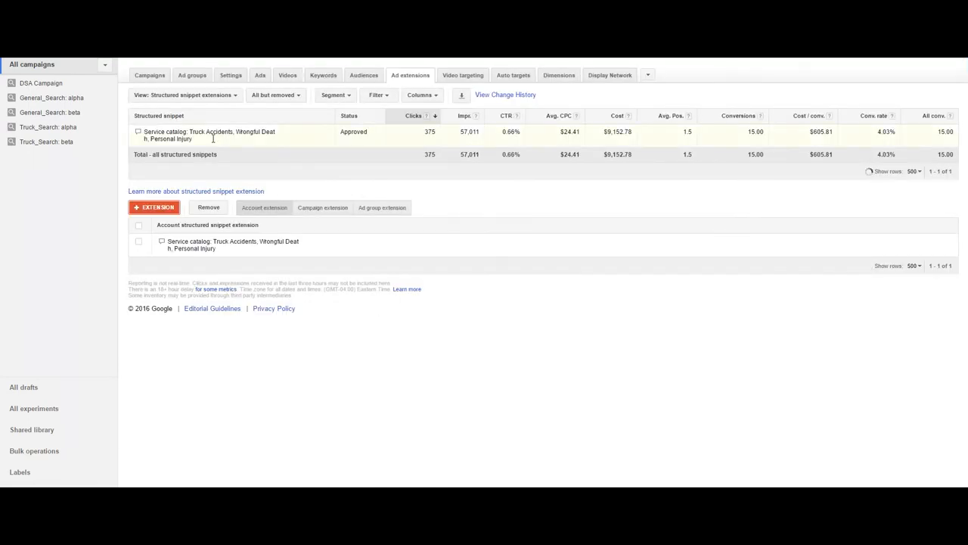
pyautogui.moveTo(322, 156)
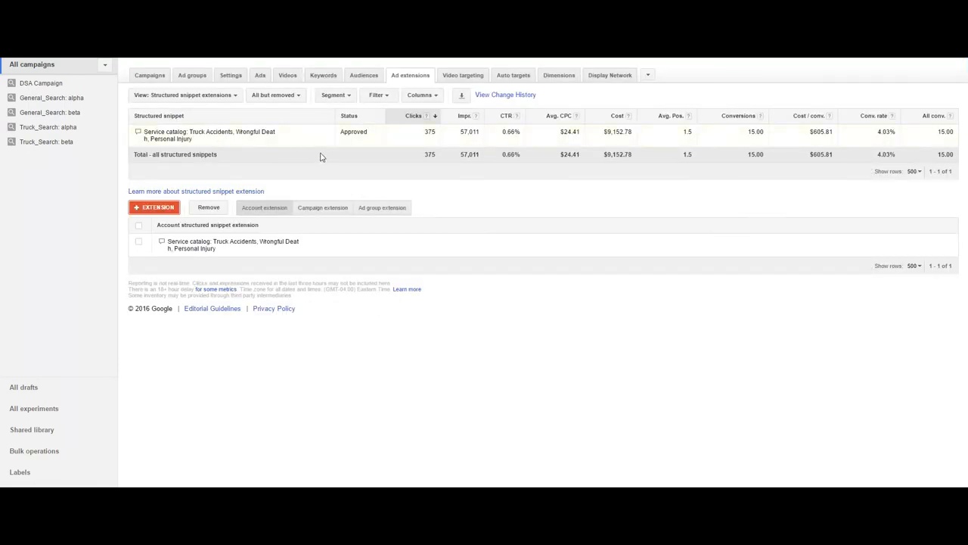